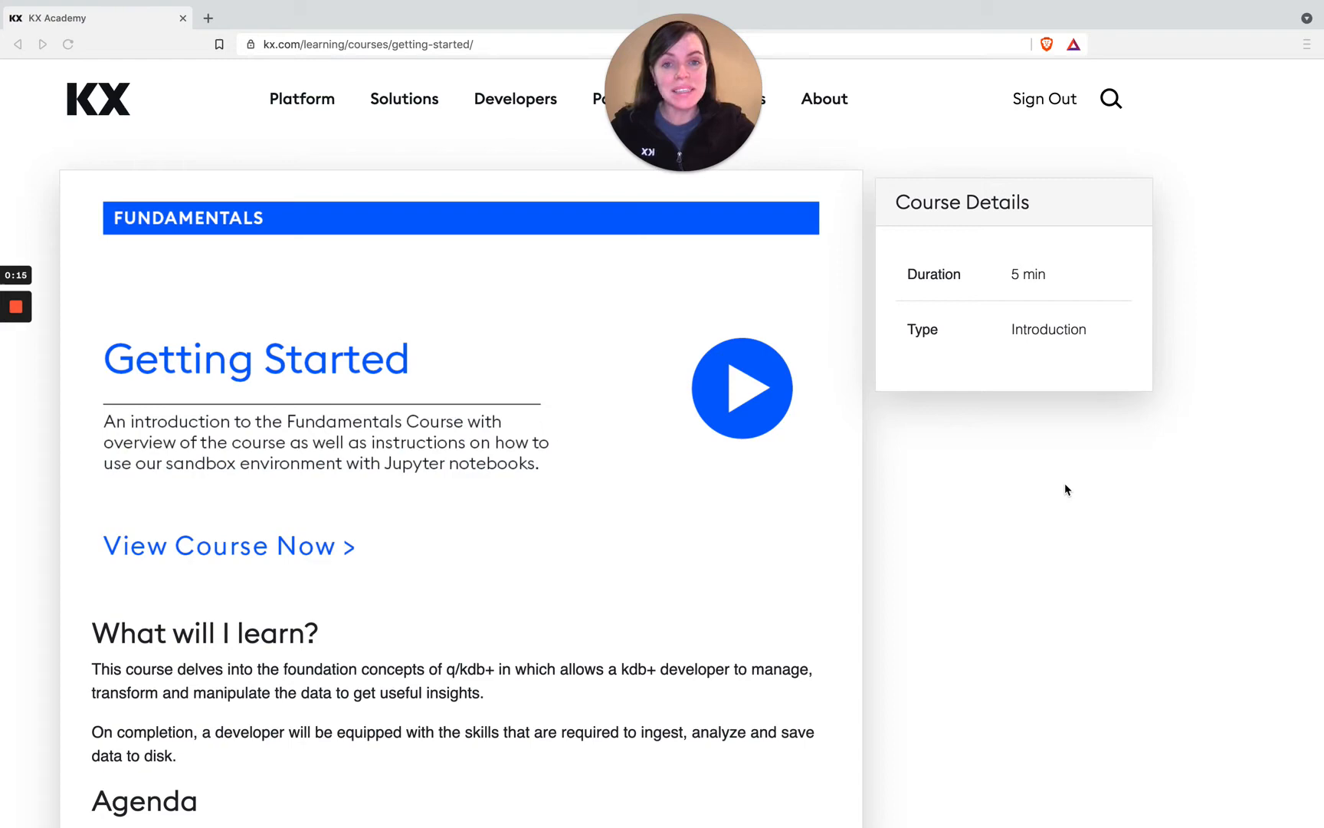
Scroll the Getting Started course page down to its Agenda of thirteen modules.
scroll(down, 3)
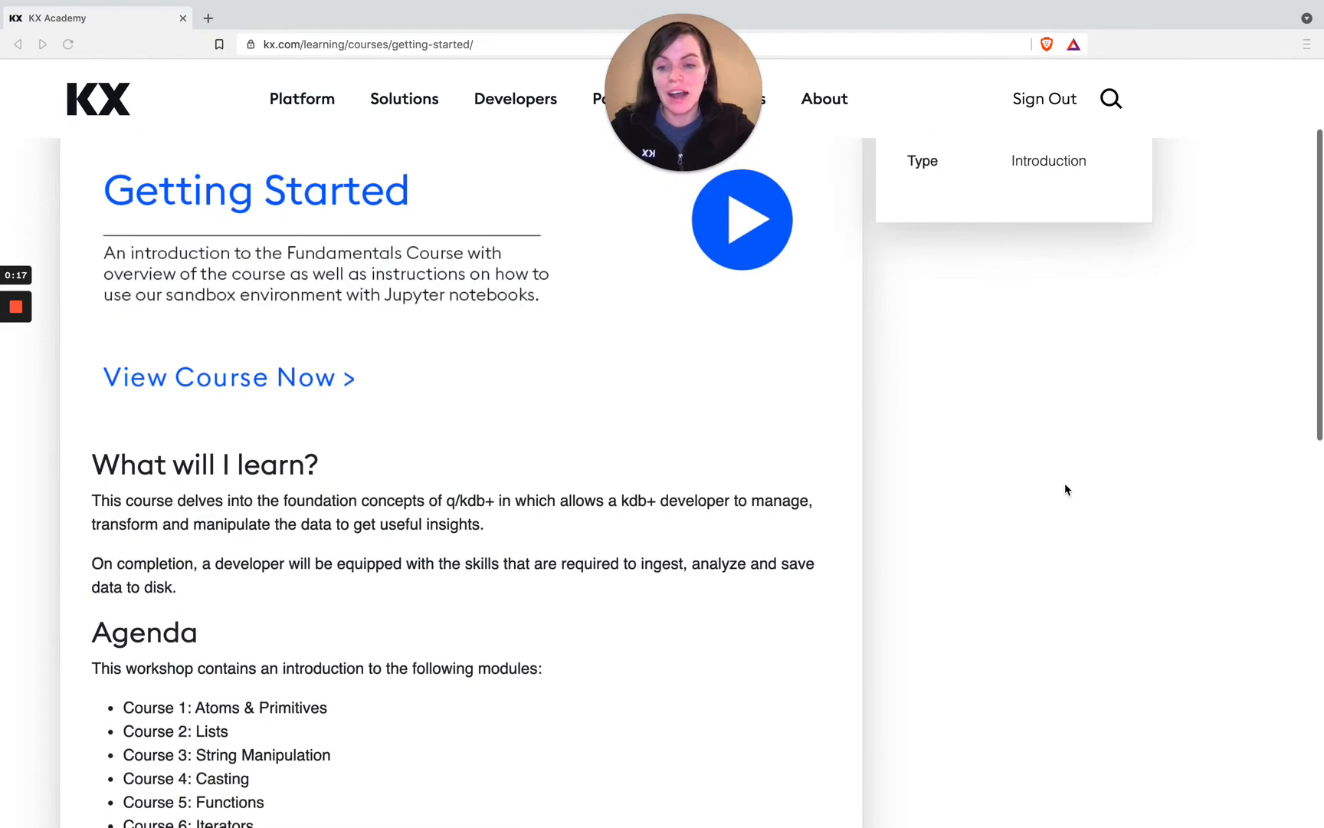
scroll(down, 3)
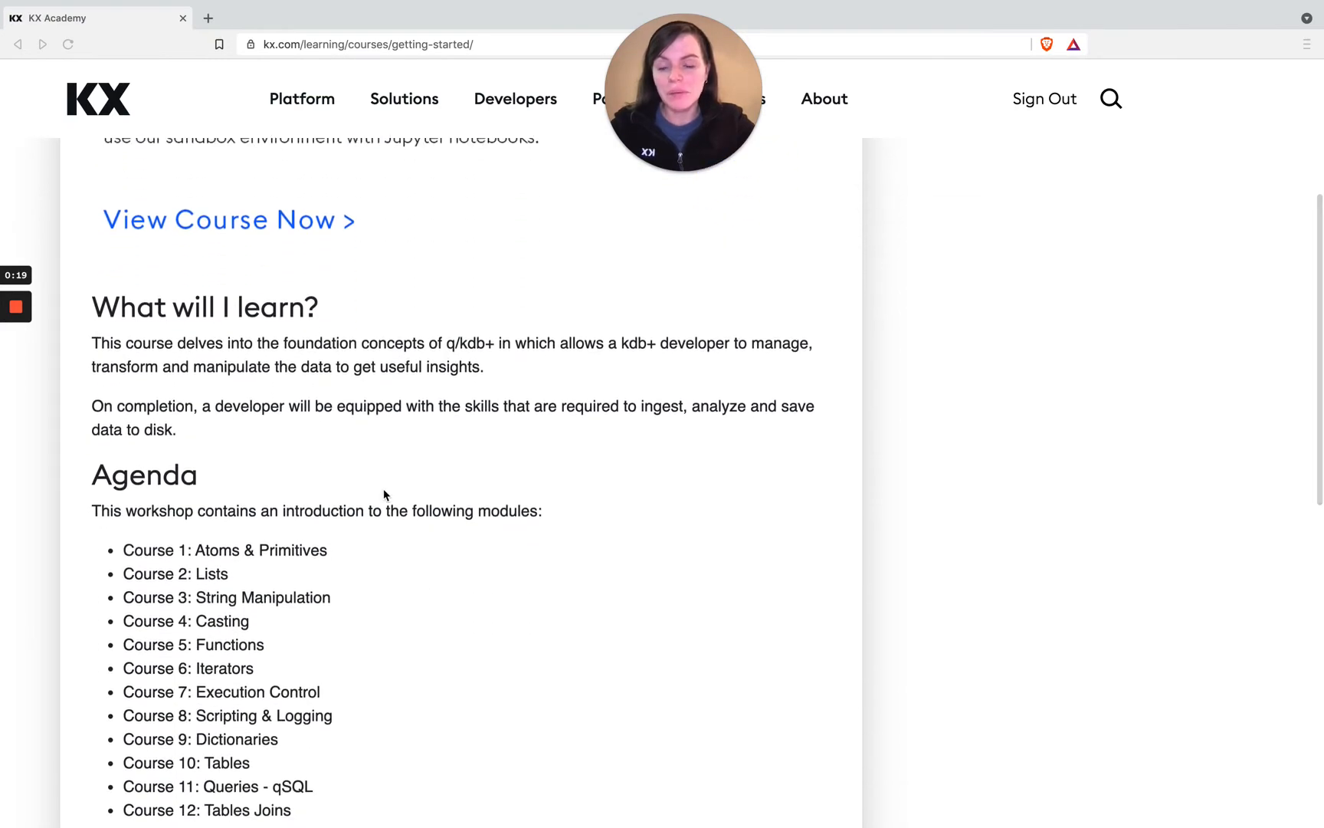
scroll(down, 3)
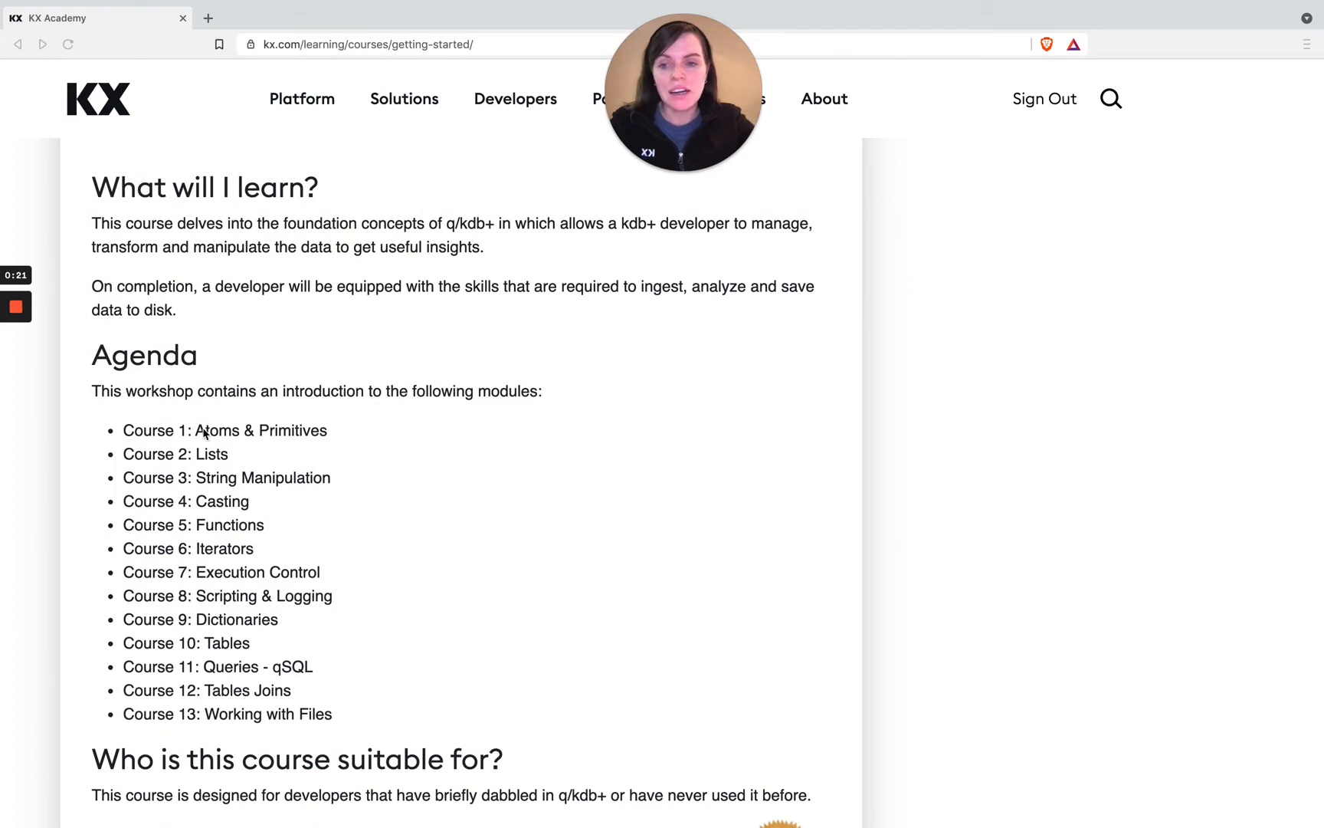
mouse_move(269, 438)
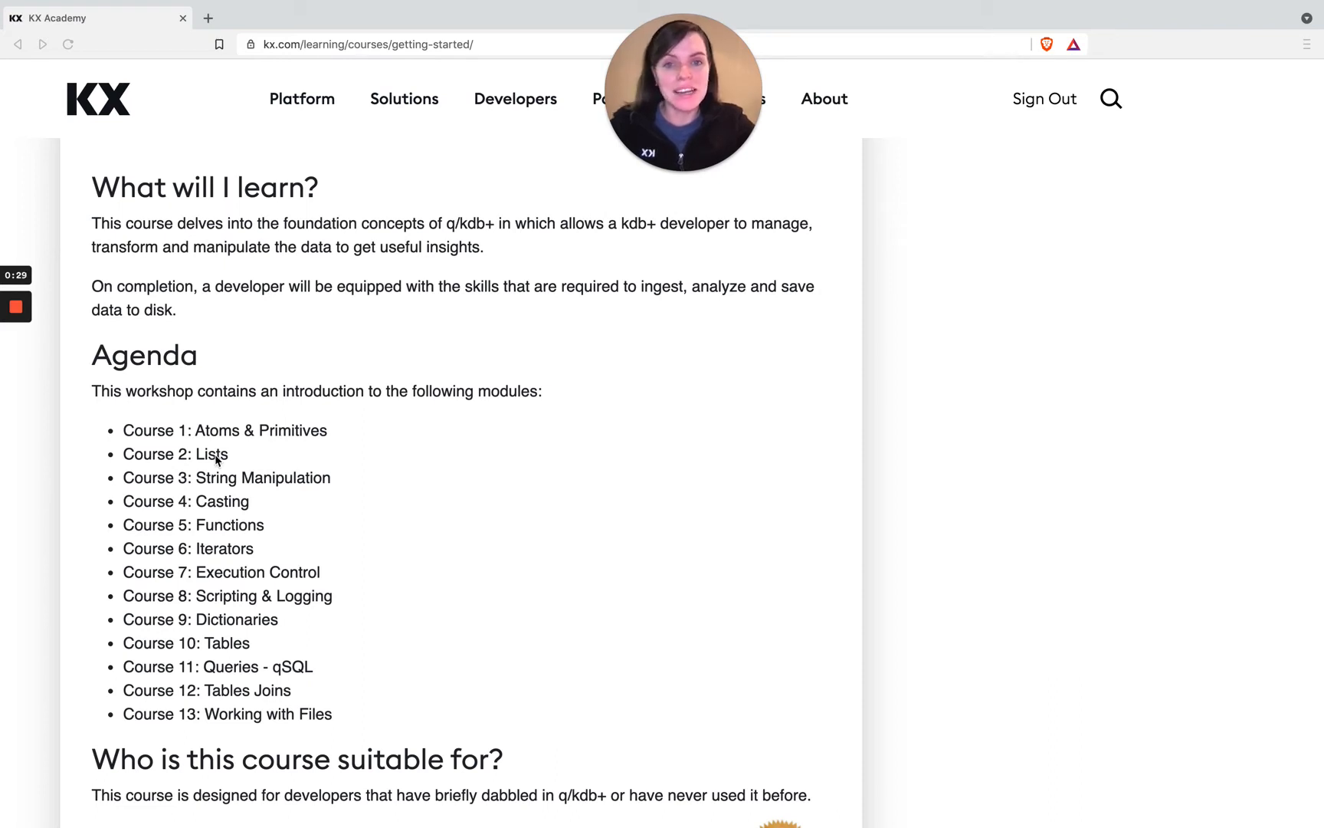
mouse_move(222, 478)
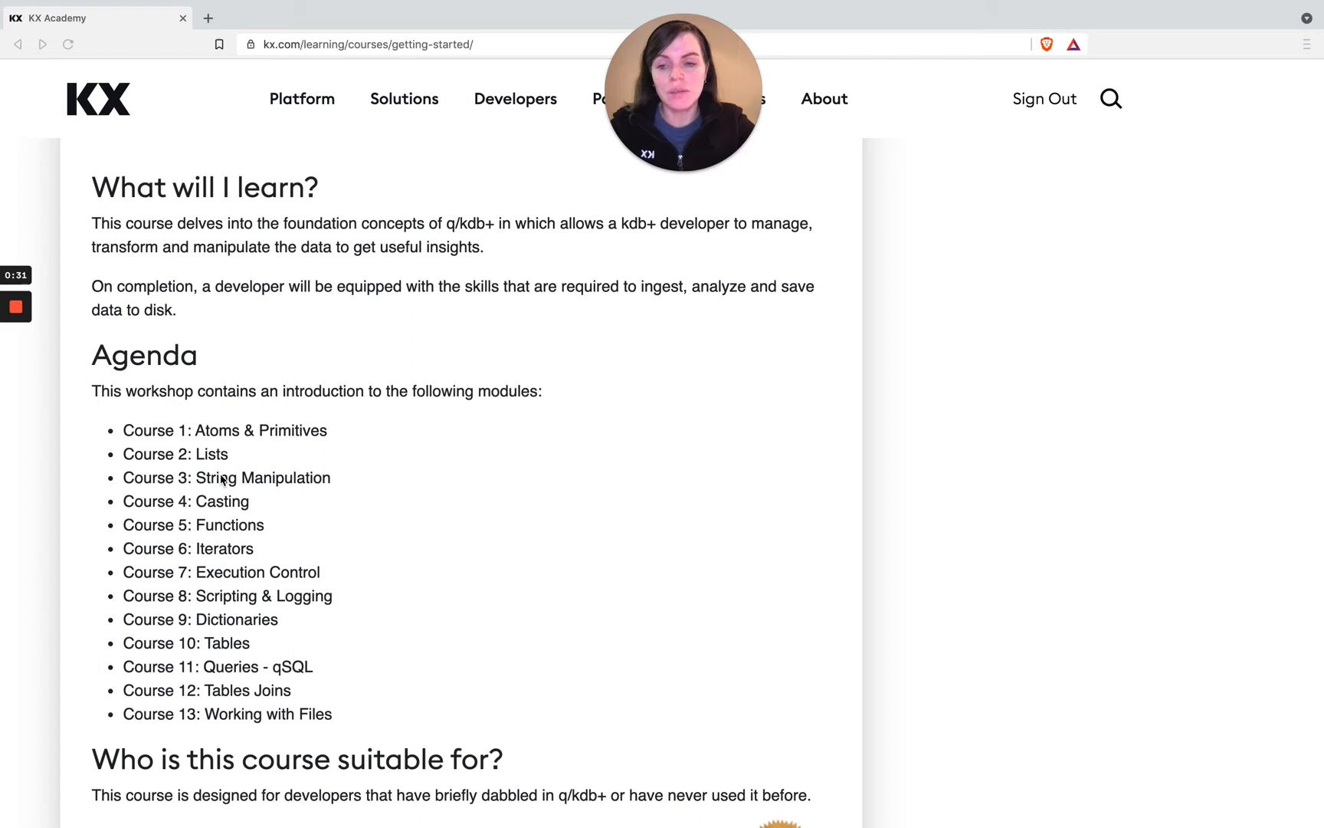
mouse_move(249, 552)
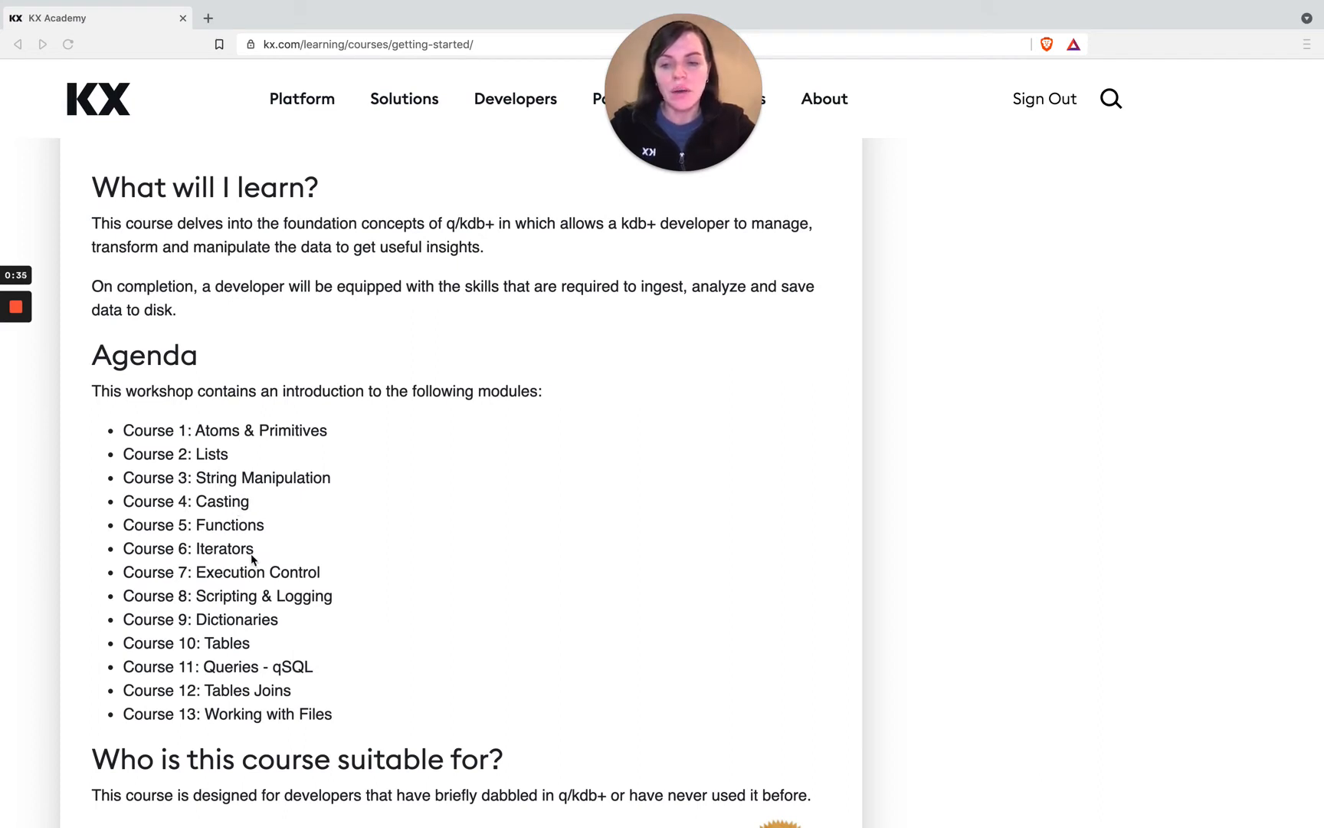
mouse_move(265, 629)
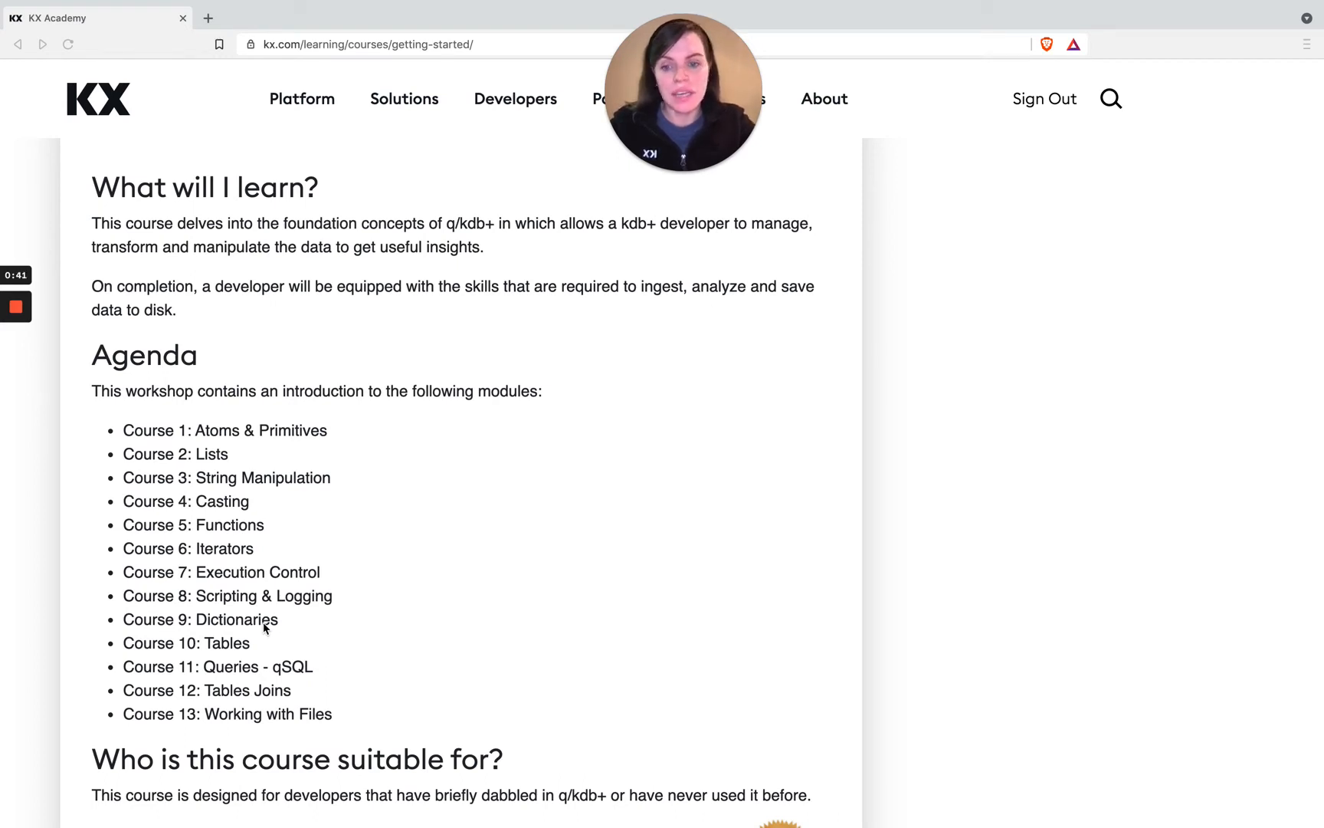
mouse_move(353, 708)
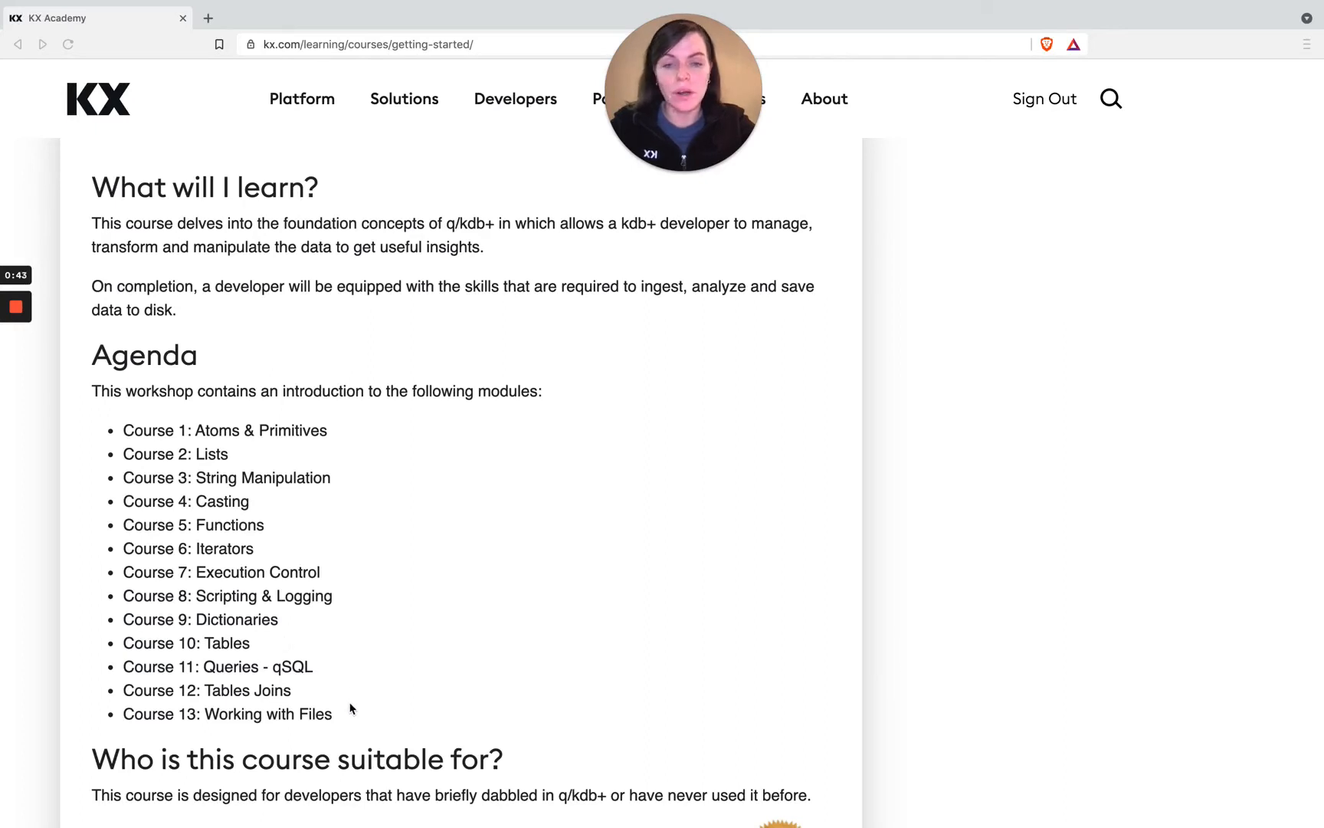
mouse_move(322, 574)
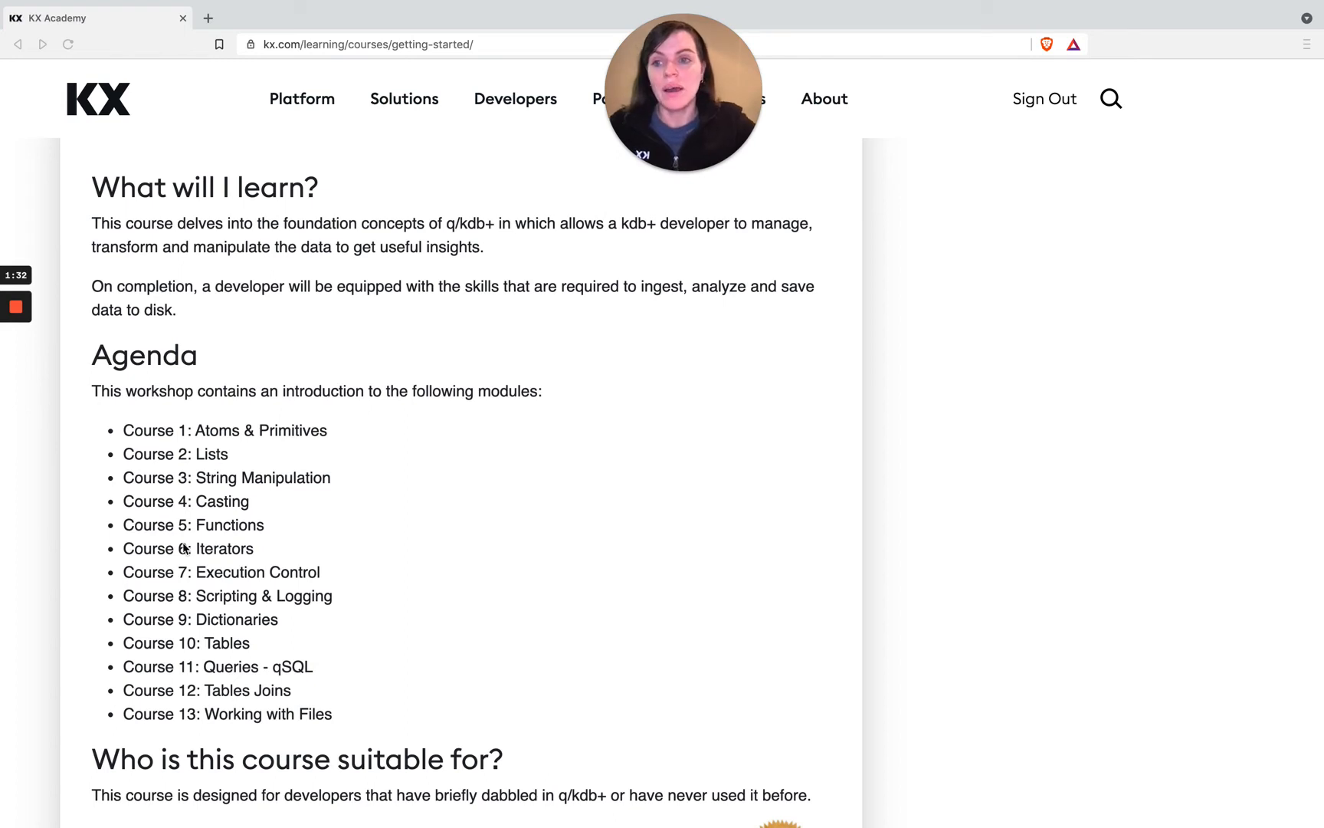
Return to the courses list and filter it to the Fundamentals courses, Getting Started through Scripting & Logging.
scroll(down, 3)
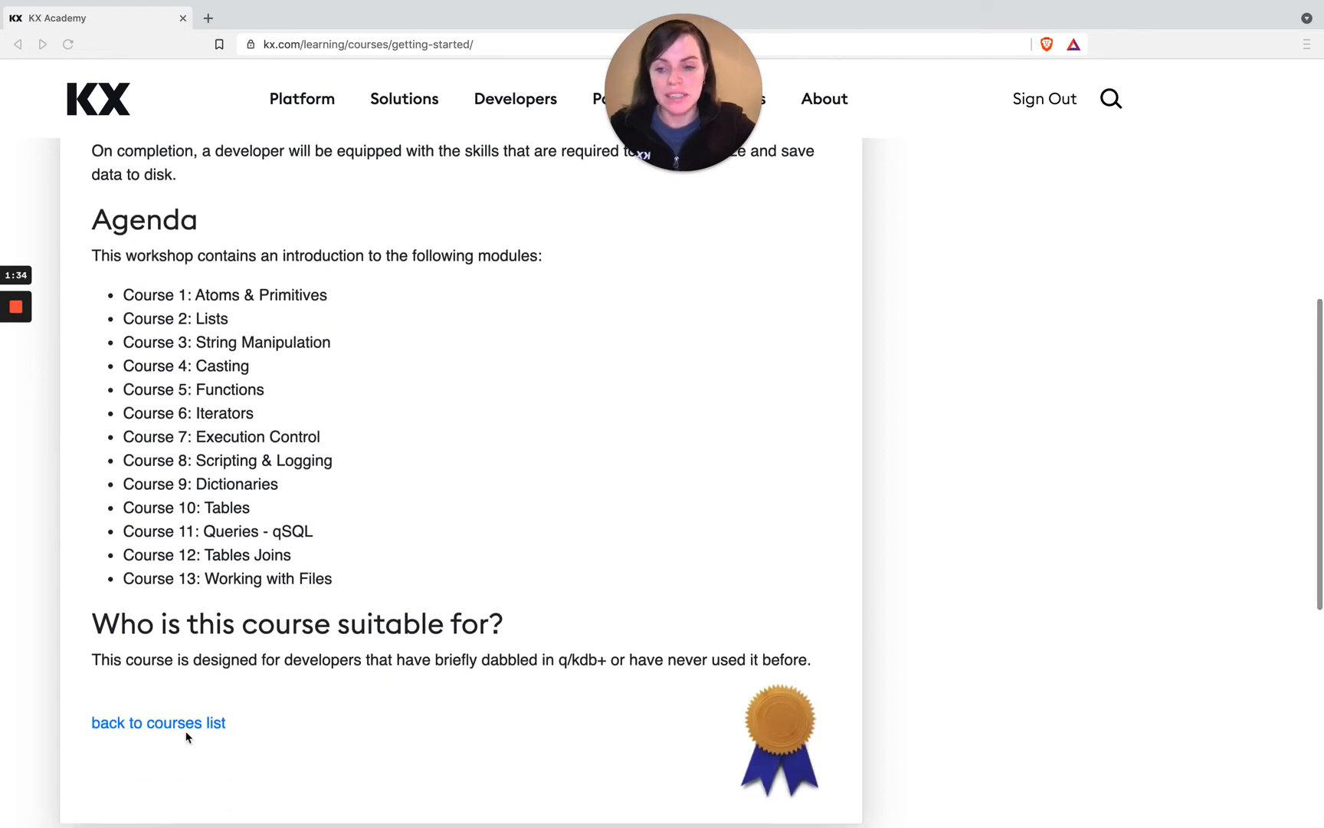
click(159, 723)
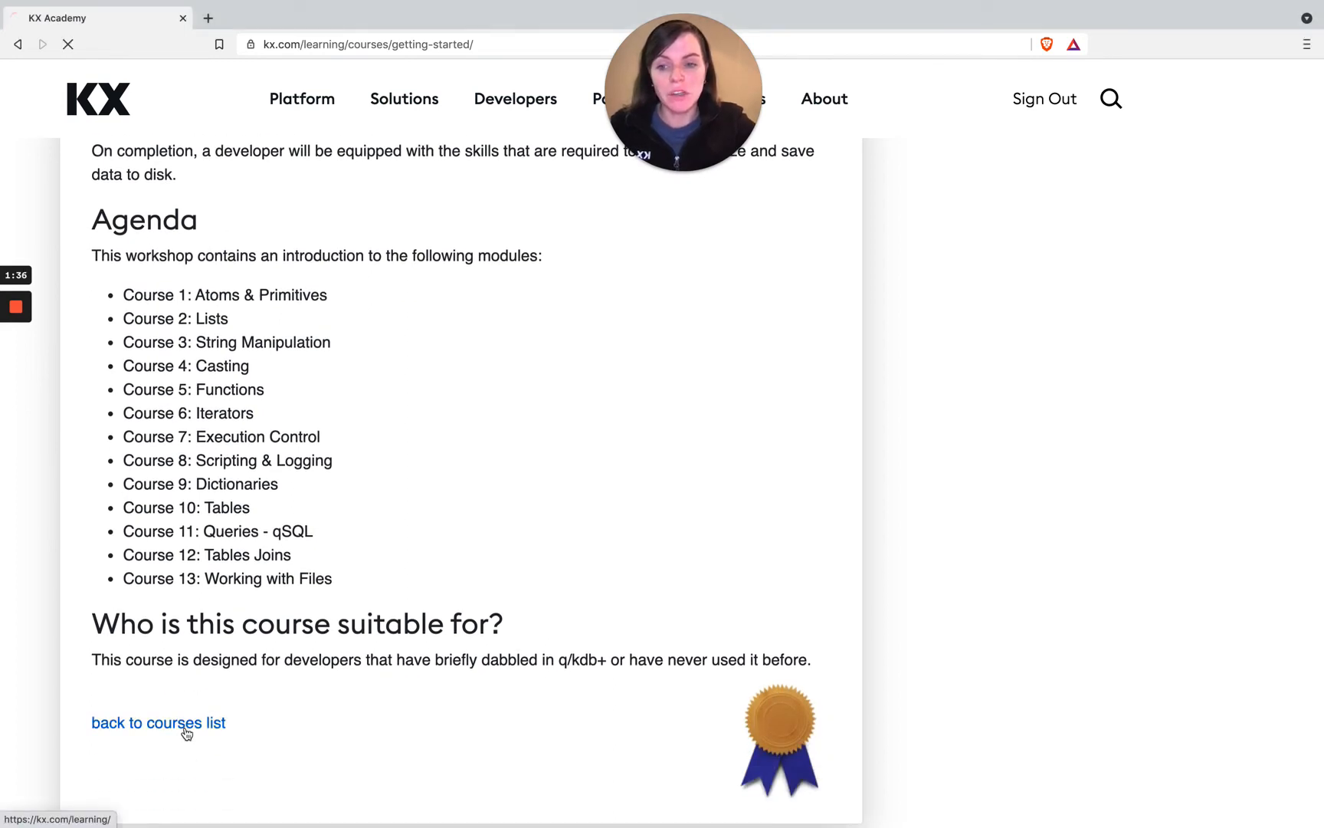
click(158, 724)
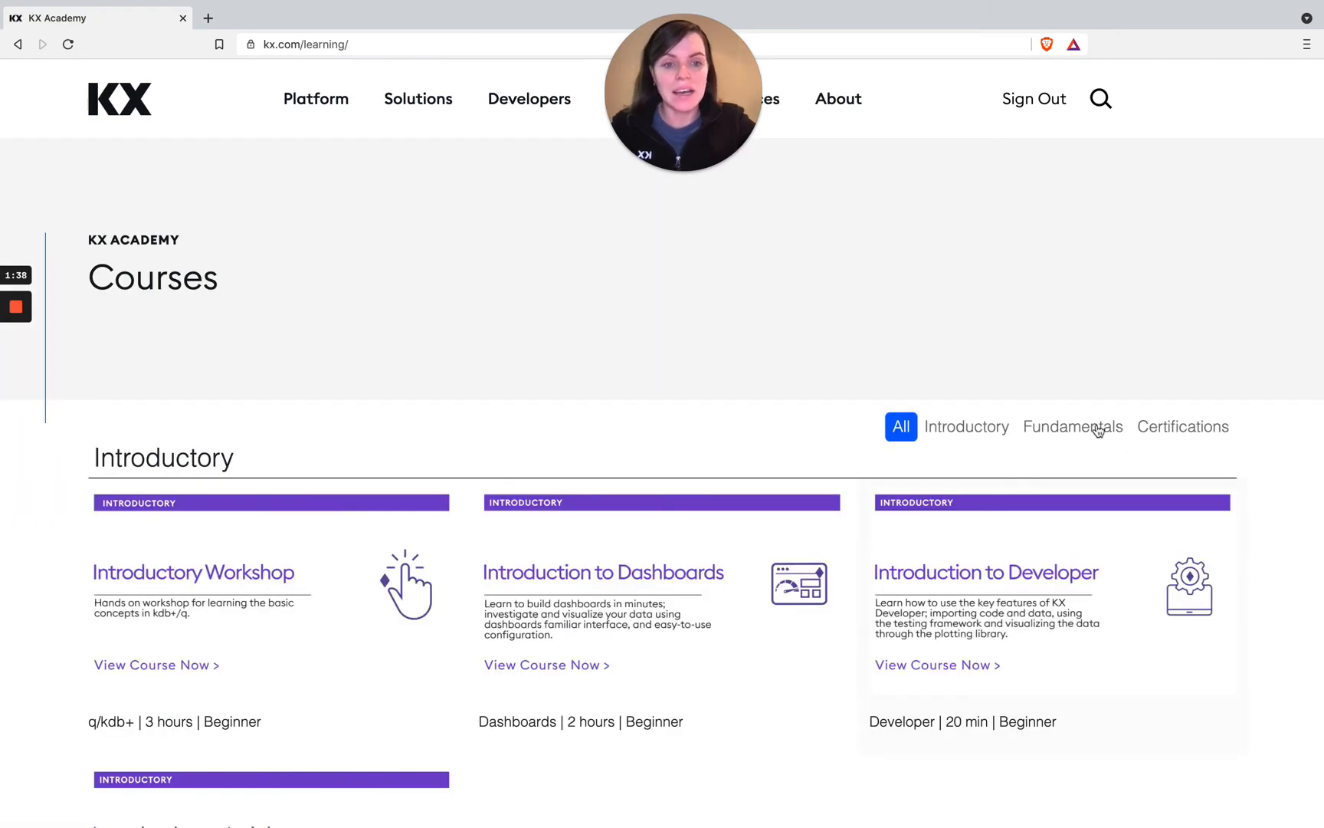
click(1073, 426)
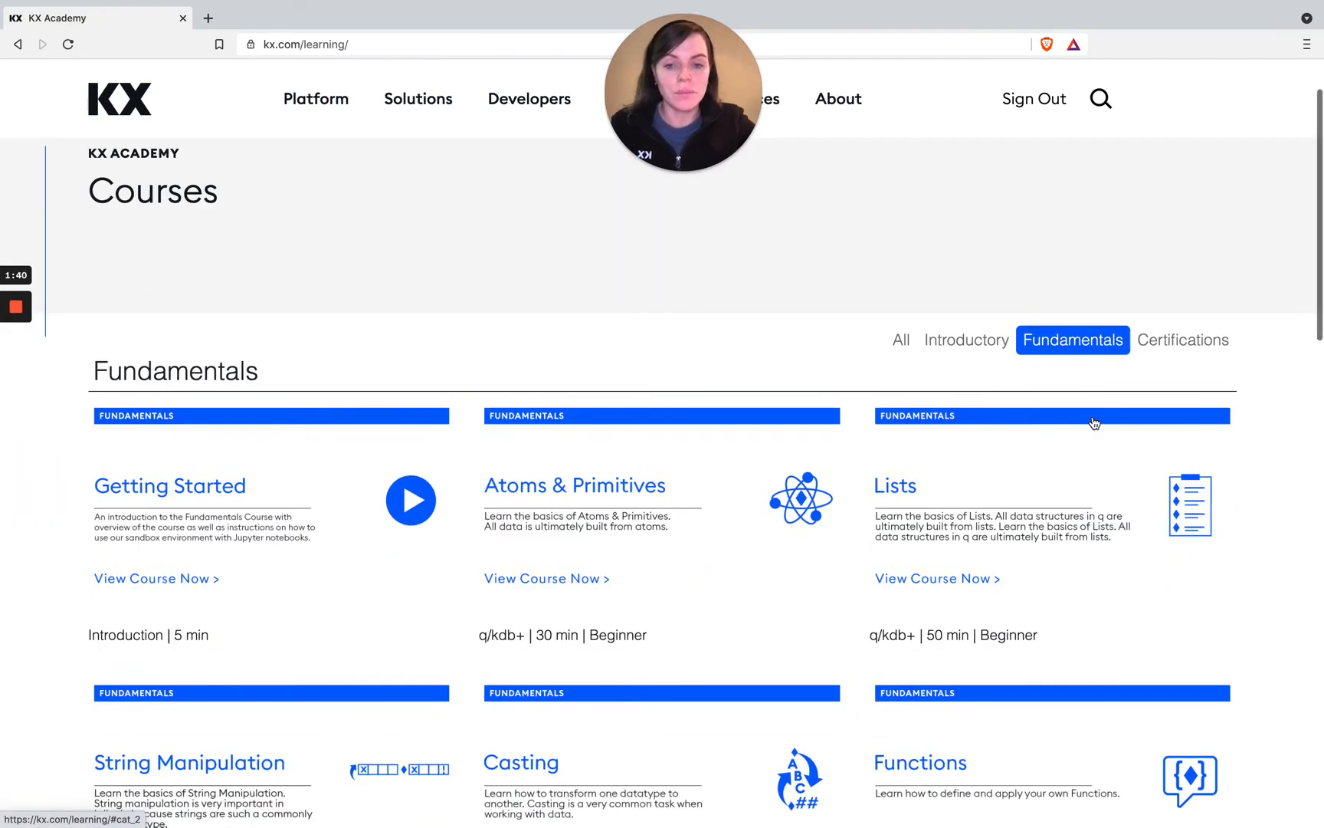
scroll(down, 3)
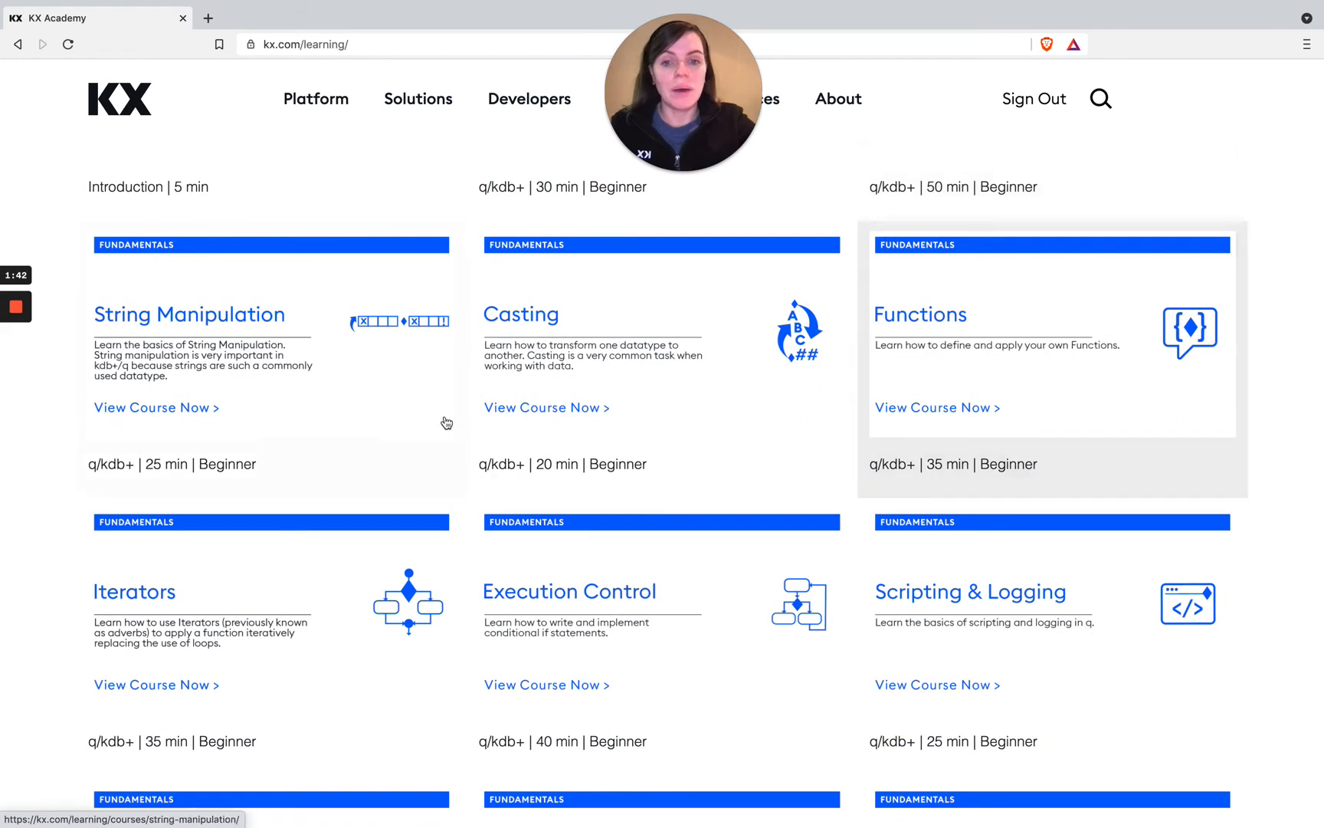
mouse_move(616, 362)
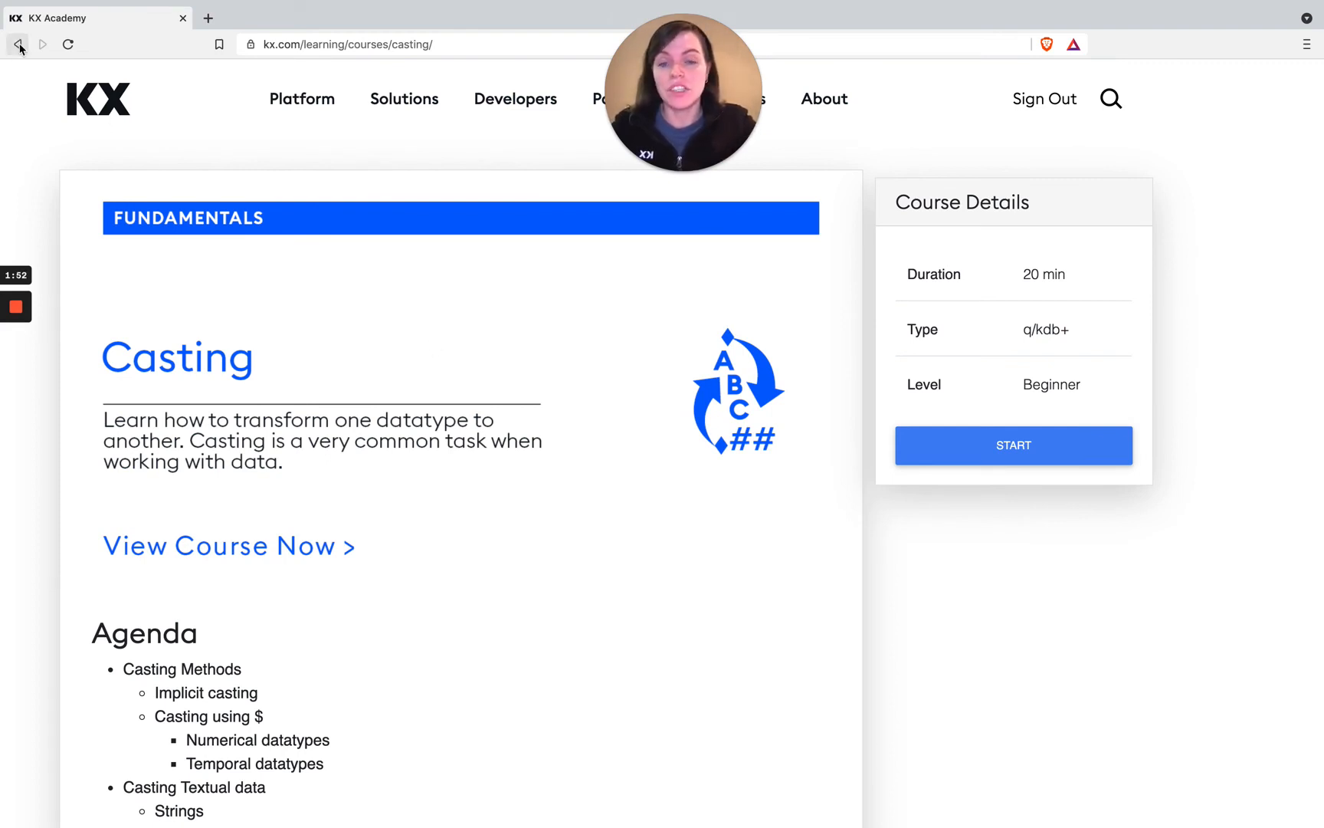
mouse_move(16, 44)
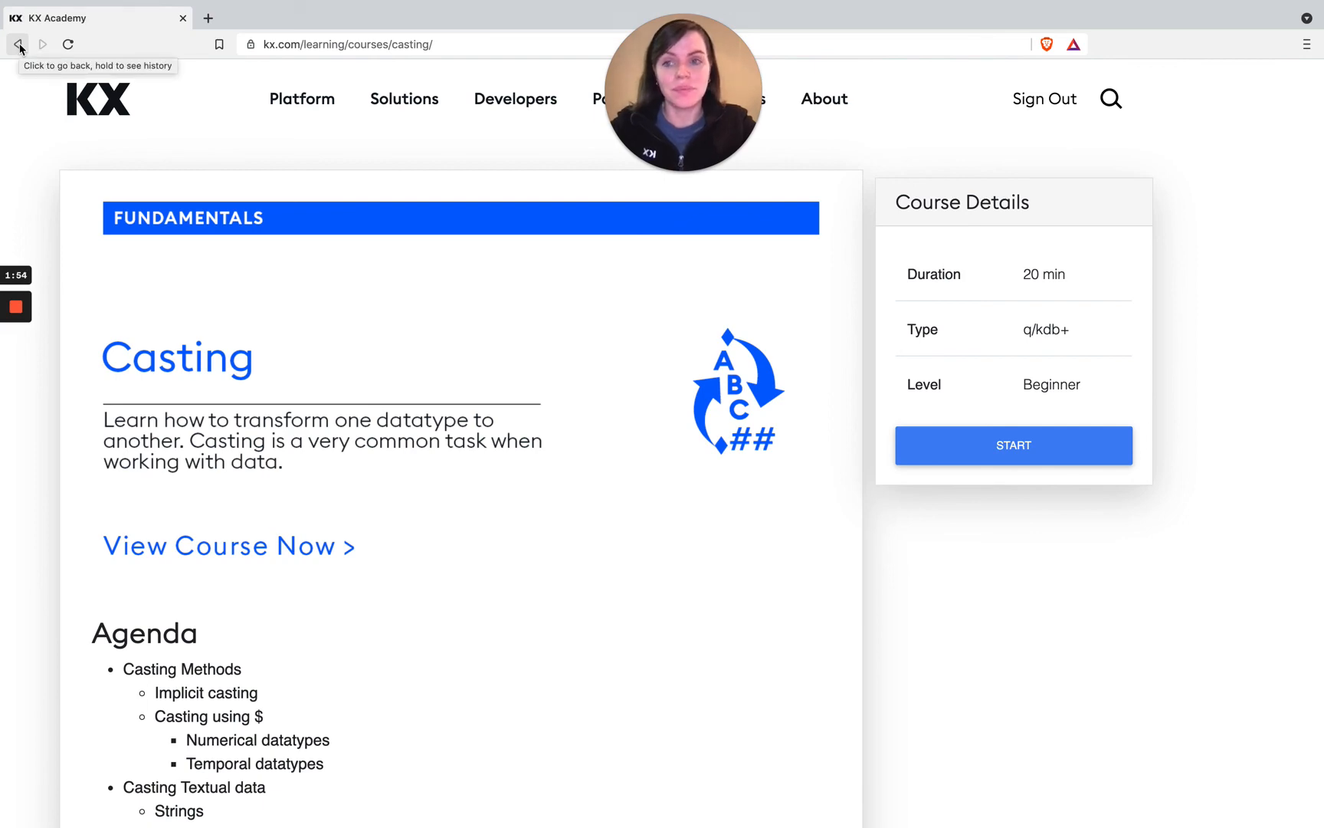
Go back in the browser and scroll to the Fundamentals section of the full course list.
click(15, 45)
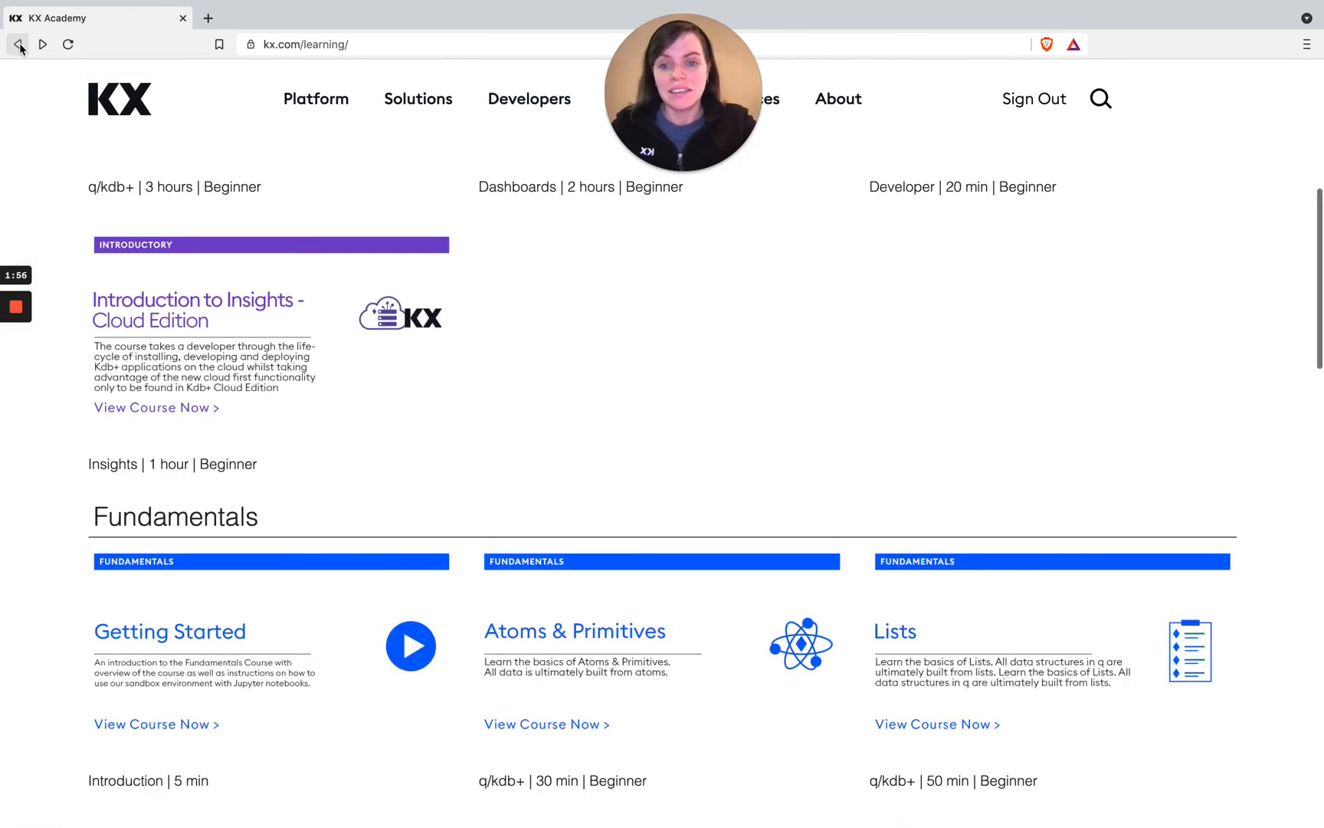
scroll(down, 3)
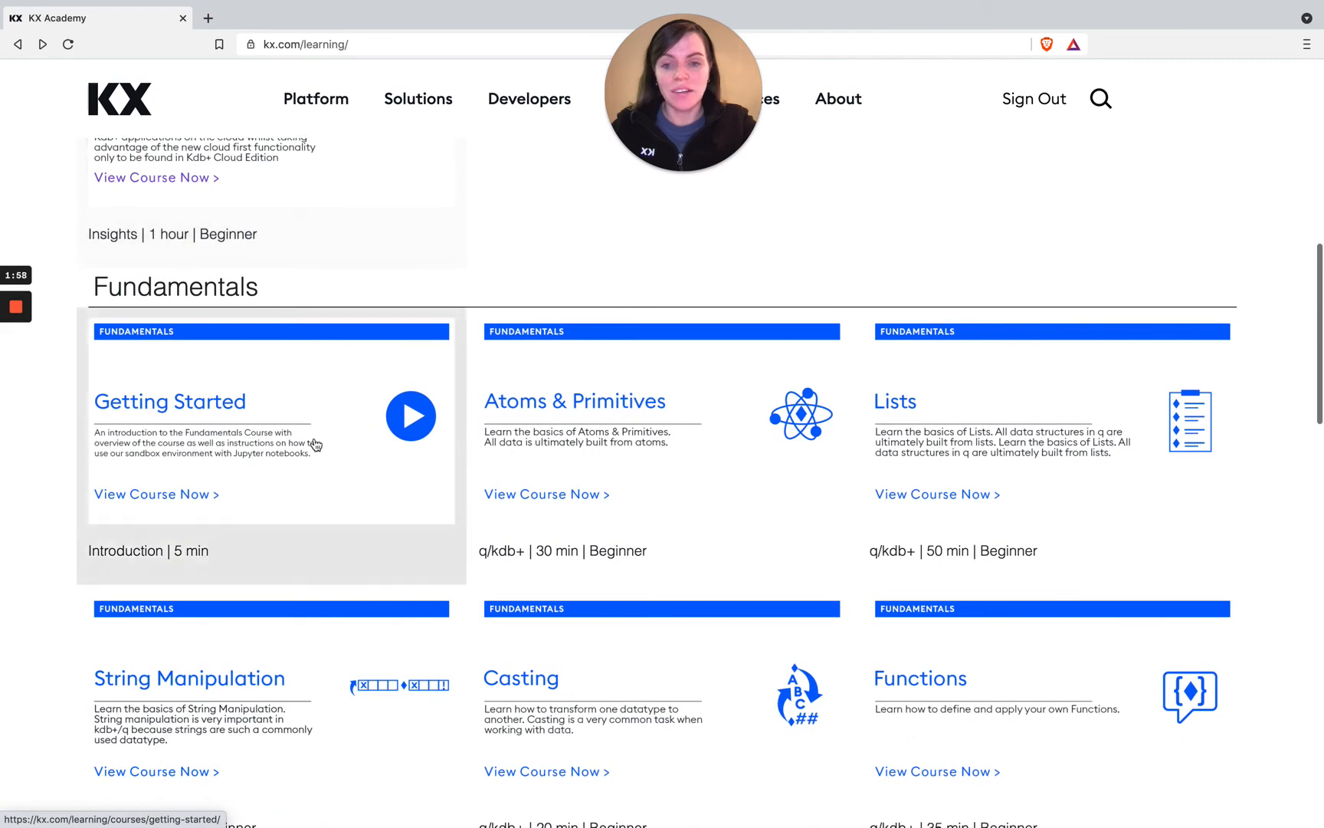
scroll(down, 3)
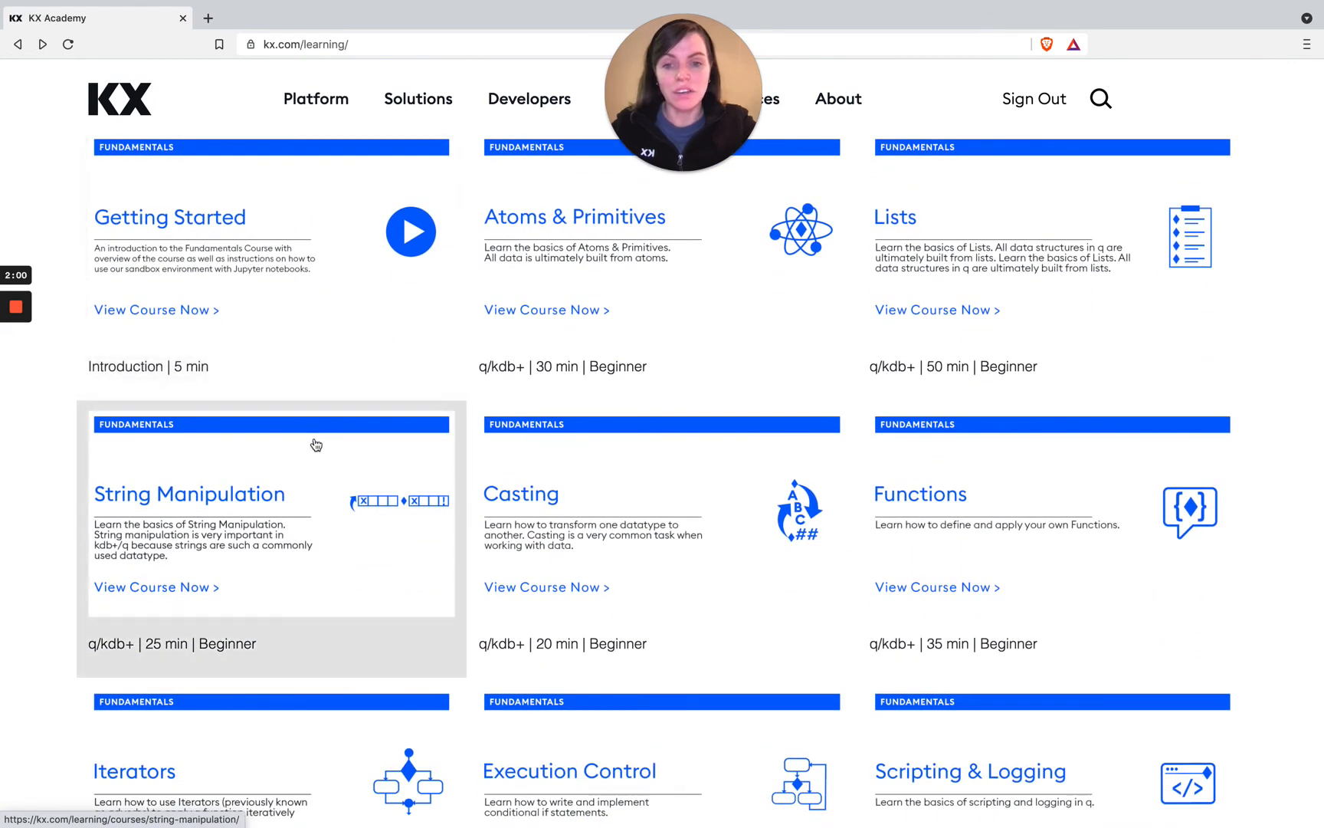